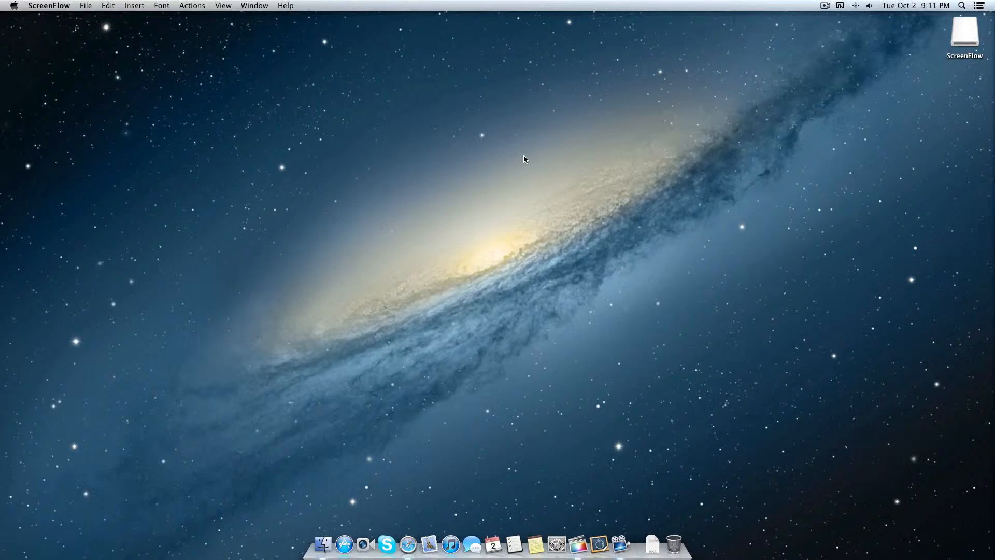
# Step: Launch iTunes from the Dock and bring its music library to the front
pyautogui.click(450, 544)
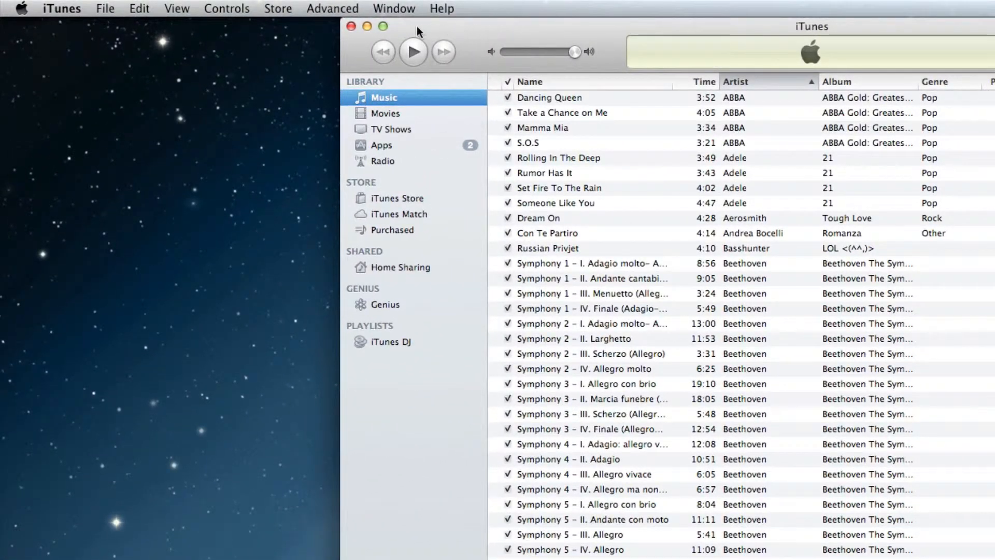
pyautogui.moveTo(442, 30)
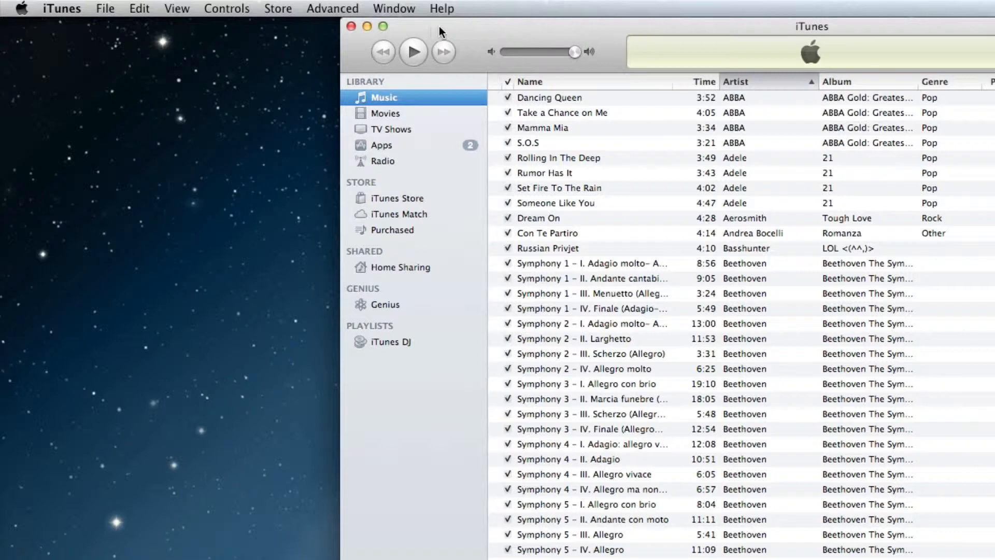
pyautogui.moveTo(144, 9)
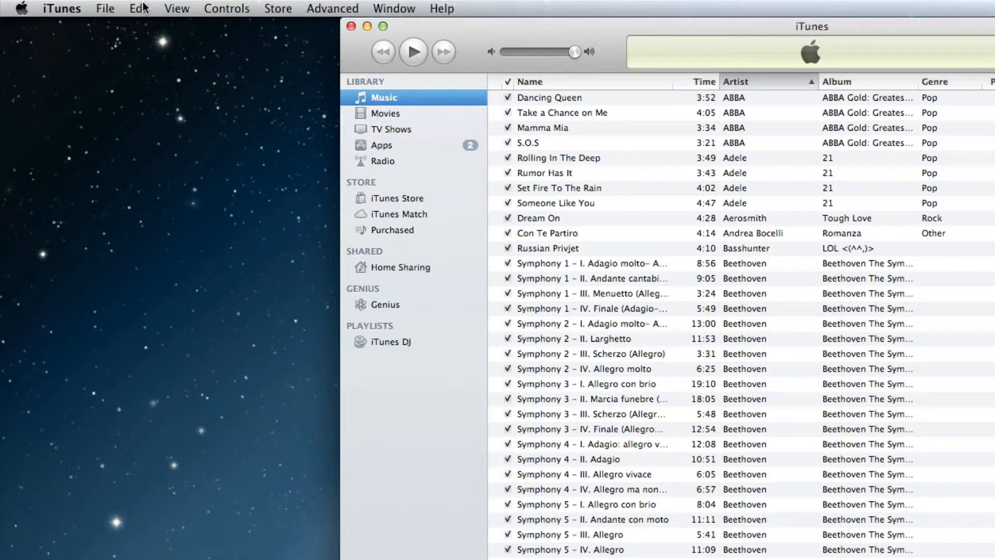
pyautogui.click(142, 8)
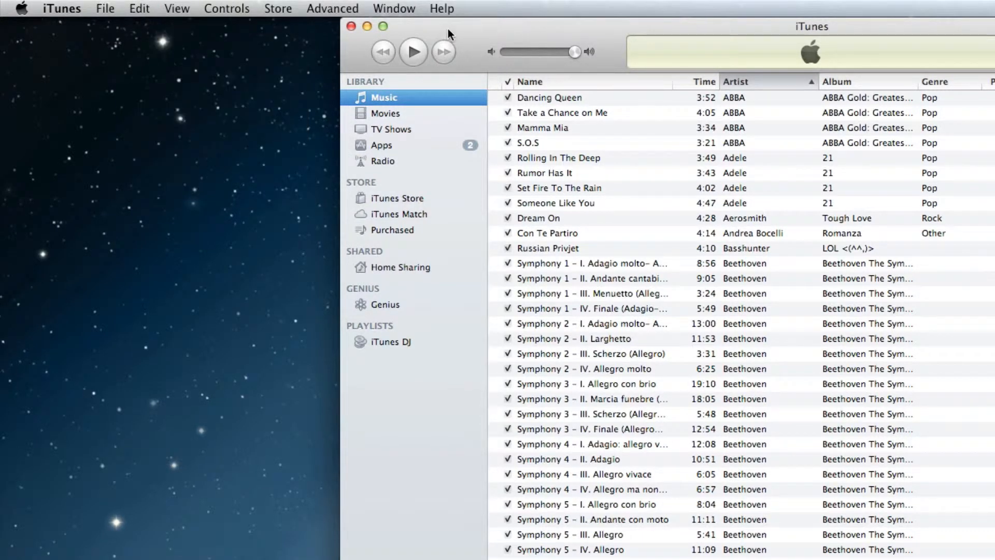
# Step: Bring up iTunes Preferences from the iTunes menu, landing on General settings
pyautogui.click(60, 9)
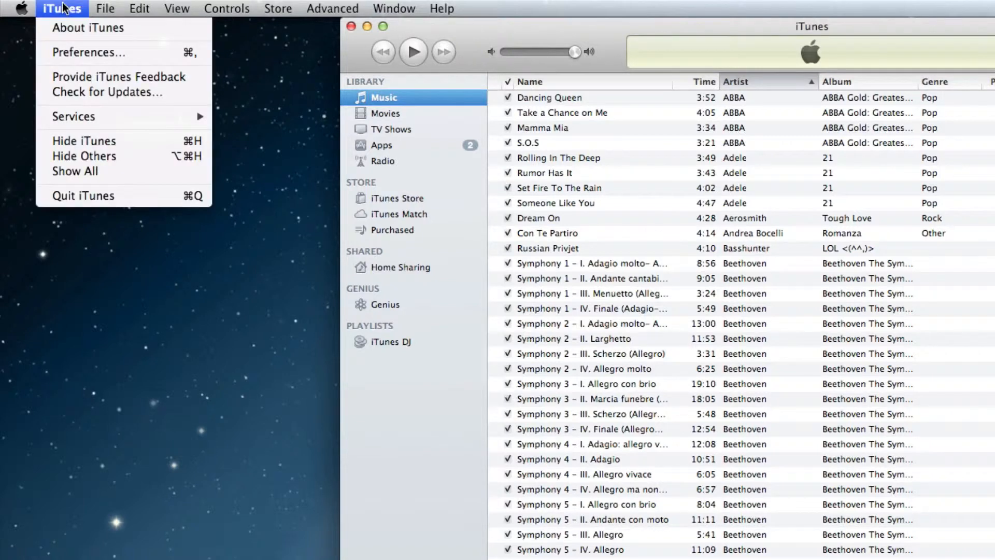
pyautogui.moveTo(78, 69)
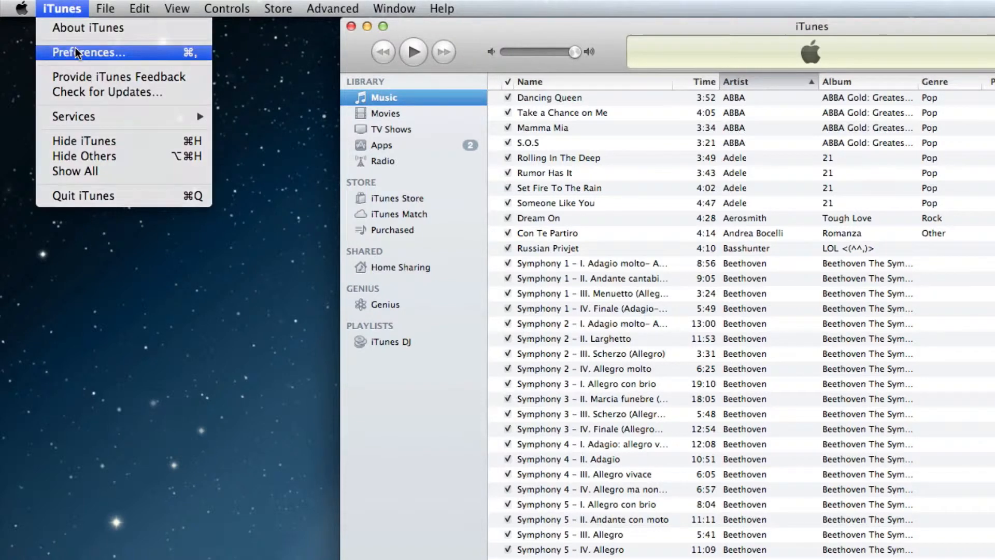
pyautogui.click(88, 51)
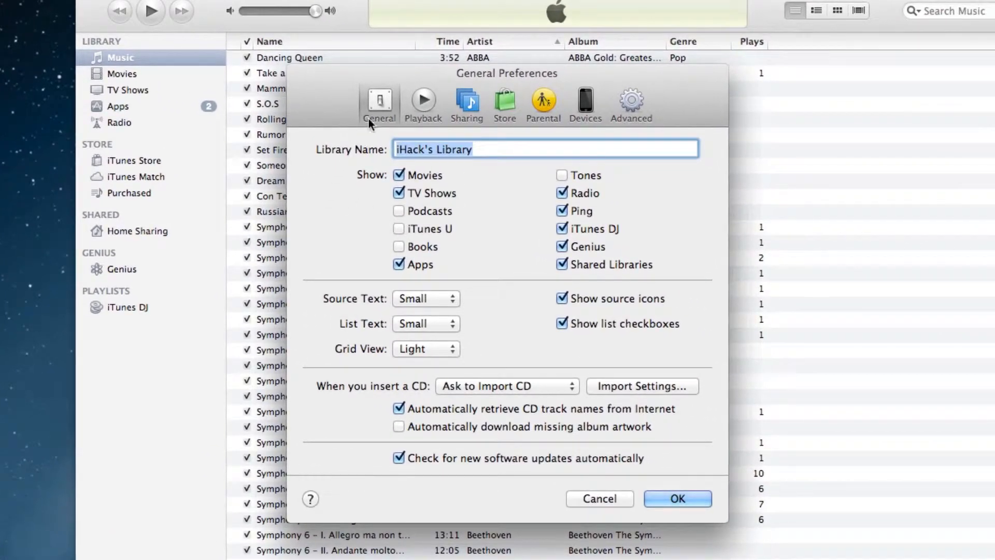
pyautogui.moveTo(423, 98)
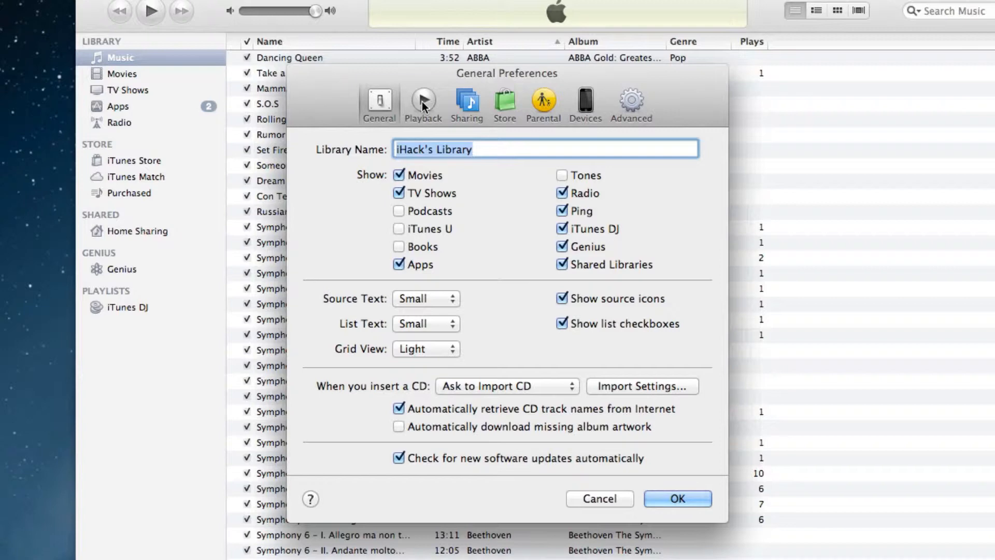
# Step: In Playback preferences, enable Sound Enhancer, set its slider near high and confirm with OK
pyautogui.click(423, 100)
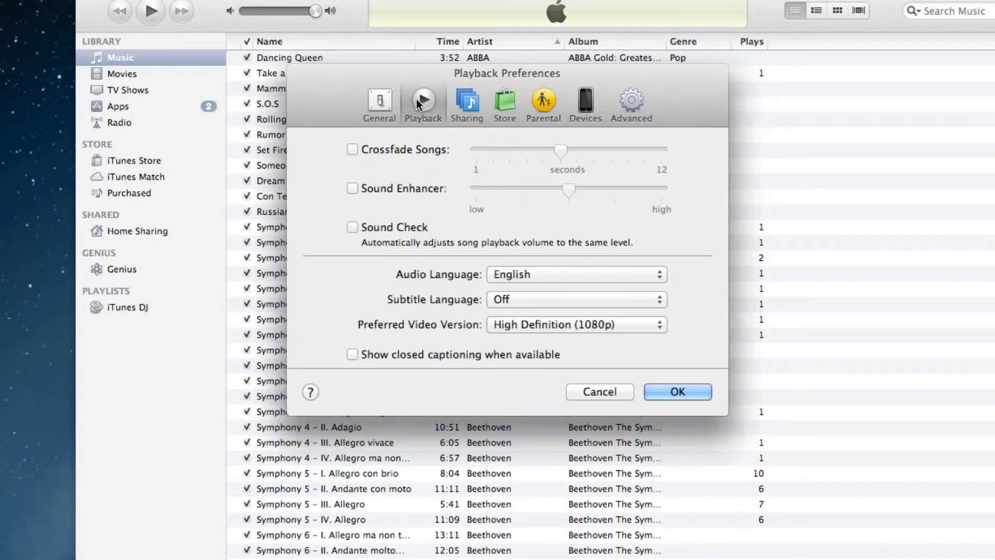
pyautogui.moveTo(367, 195)
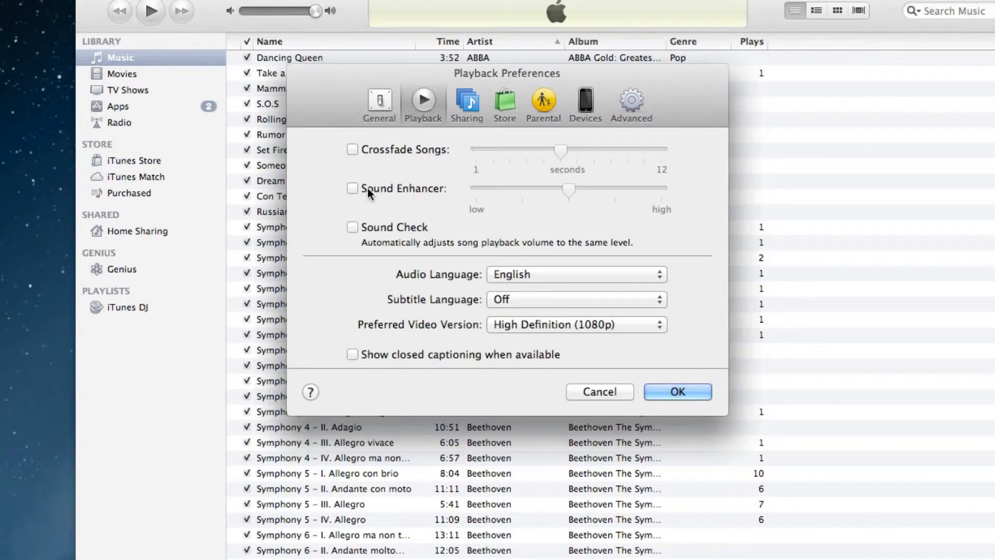
pyautogui.click(352, 187)
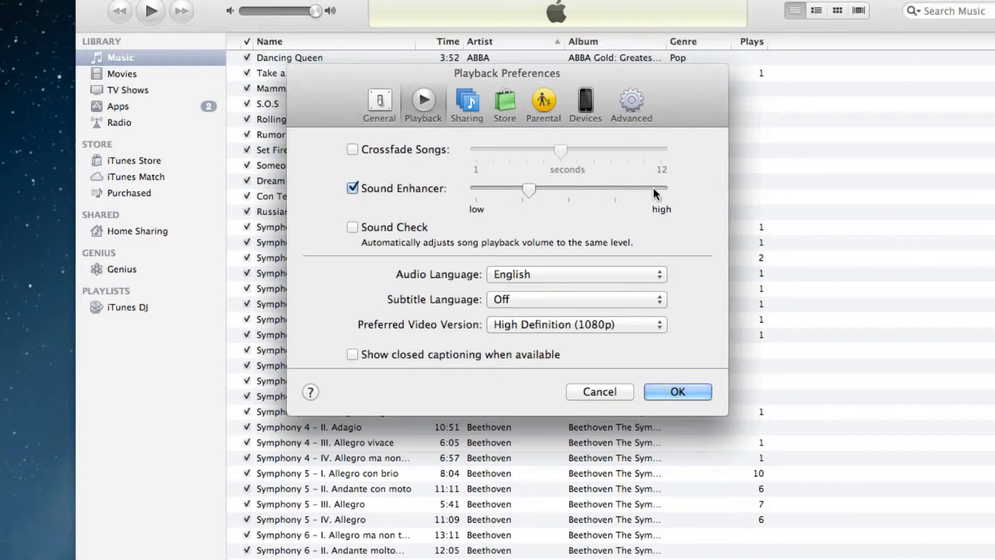
pyautogui.moveTo(529, 191); pyautogui.dragTo(619, 191)
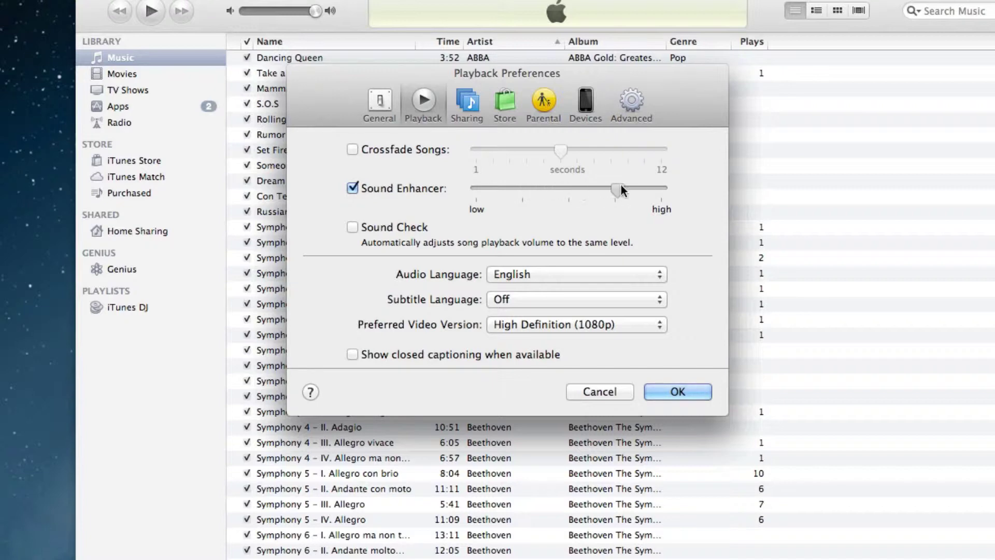
pyautogui.moveTo(616, 191); pyautogui.dragTo(642, 191)
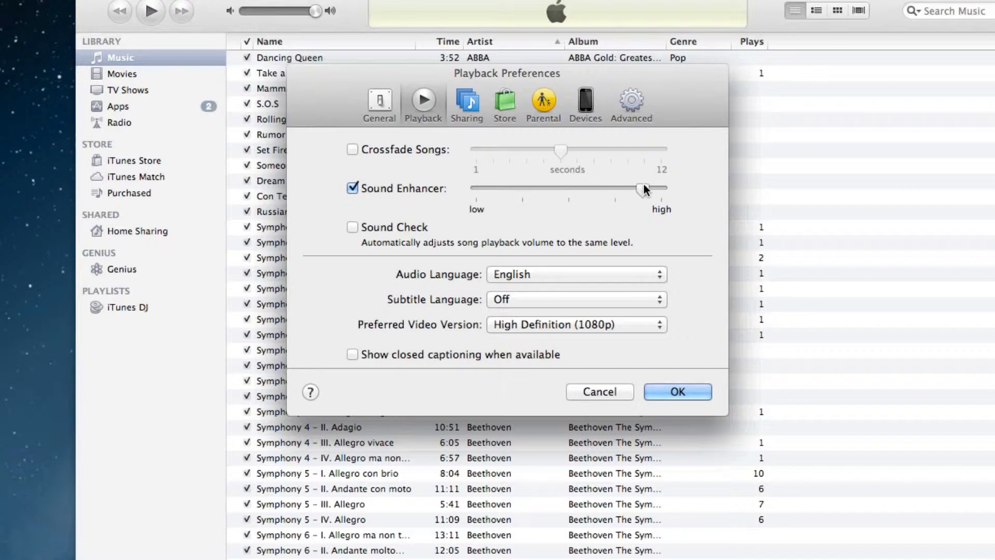
pyautogui.moveTo(642, 188); pyautogui.dragTo(522, 188)
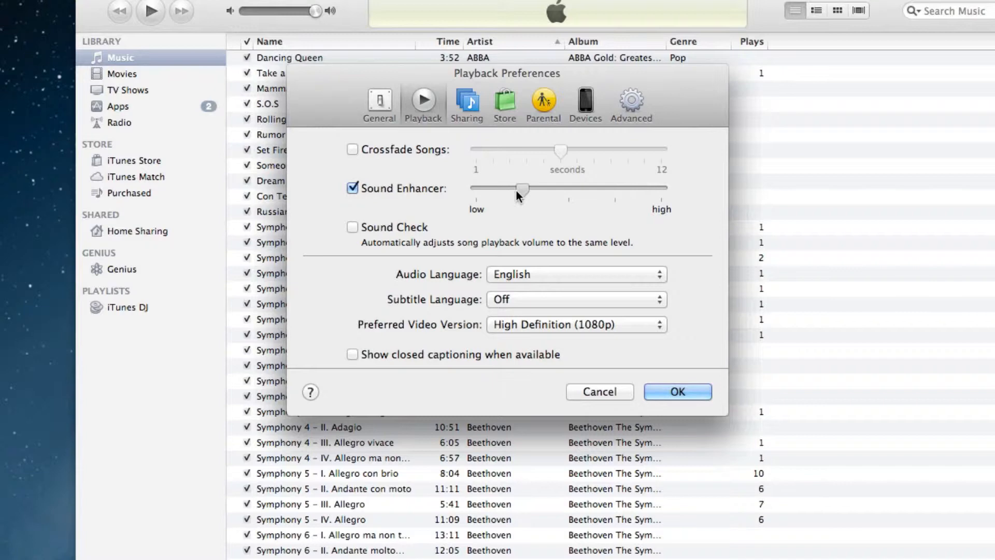
pyautogui.moveTo(521, 189); pyautogui.dragTo(488, 189)
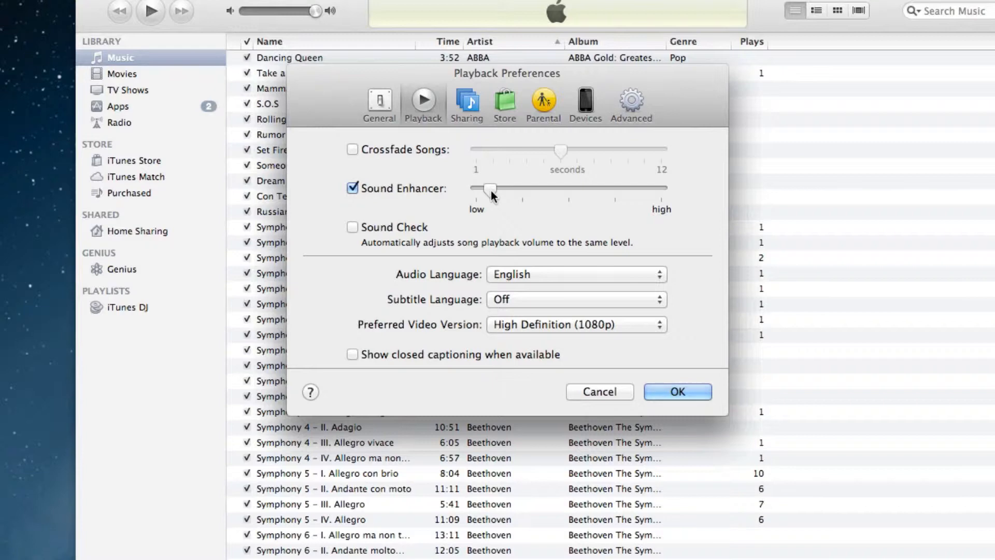
pyautogui.moveTo(488, 189); pyautogui.dragTo(641, 189)
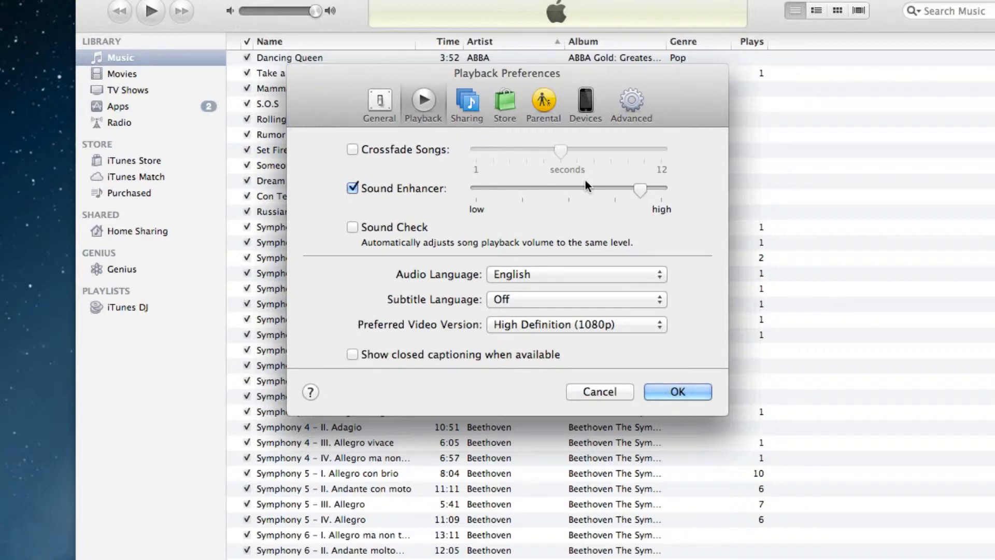
pyautogui.moveTo(644, 259)
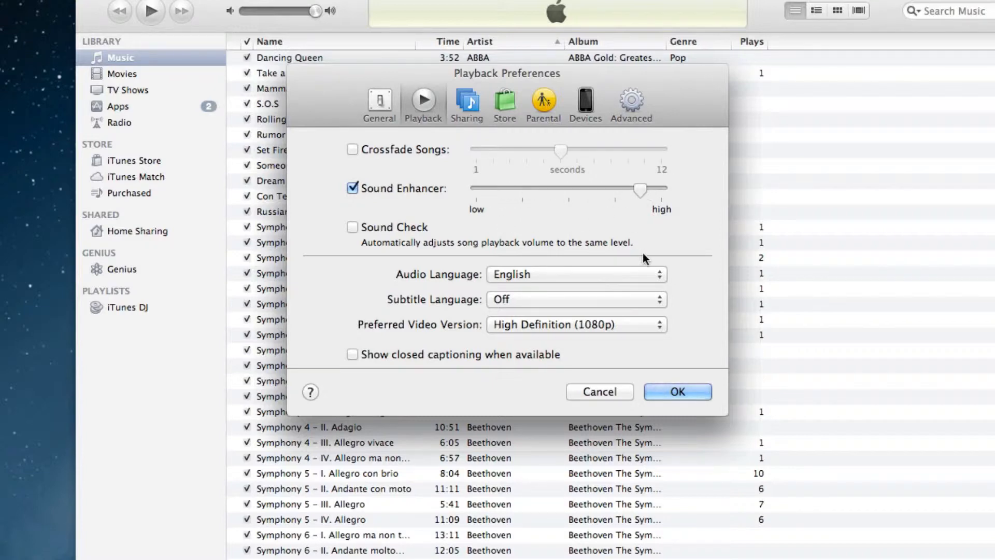
pyautogui.click(678, 392)
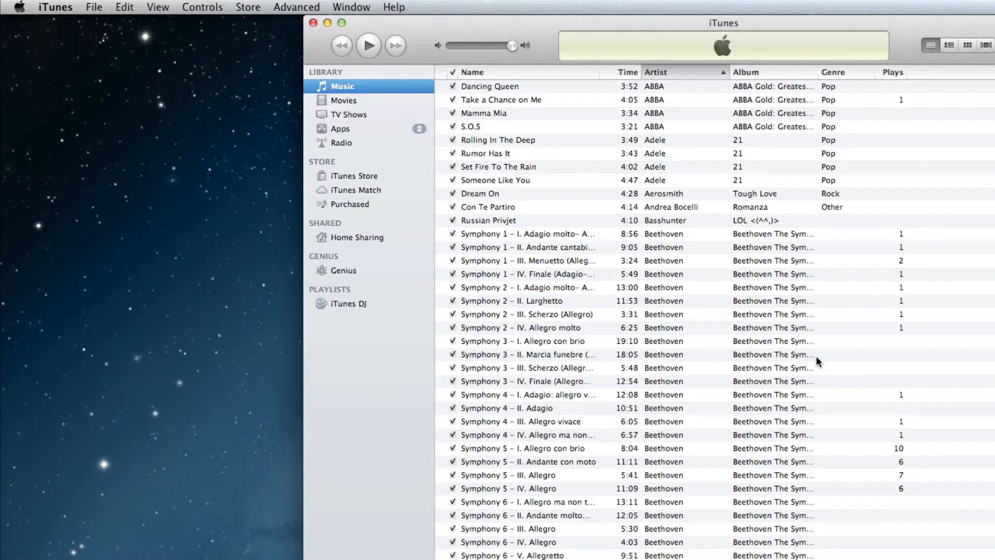
pyautogui.moveTo(489, 35)
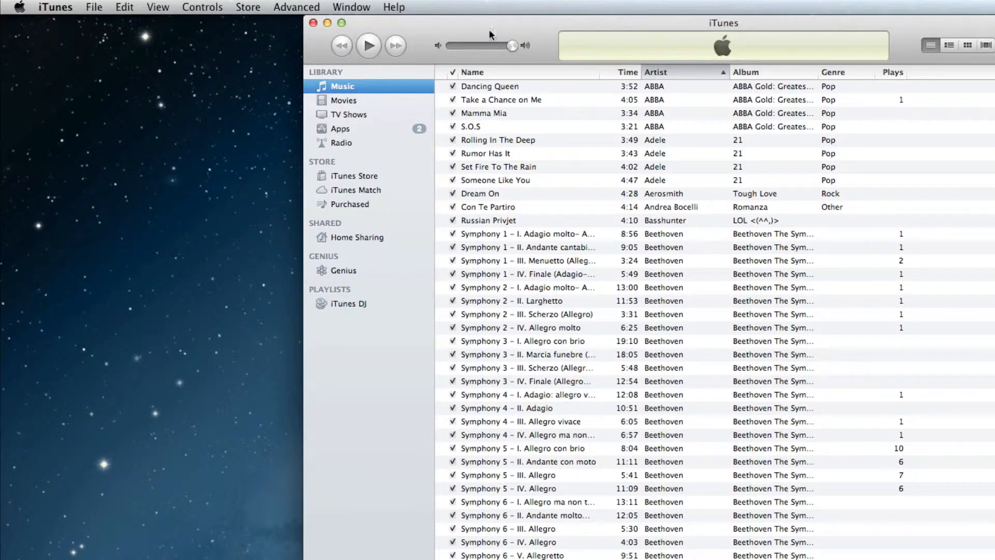
# Step: Show the Equalizer window via the Window menu, currently on the Flat preset
pyautogui.click(350, 6)
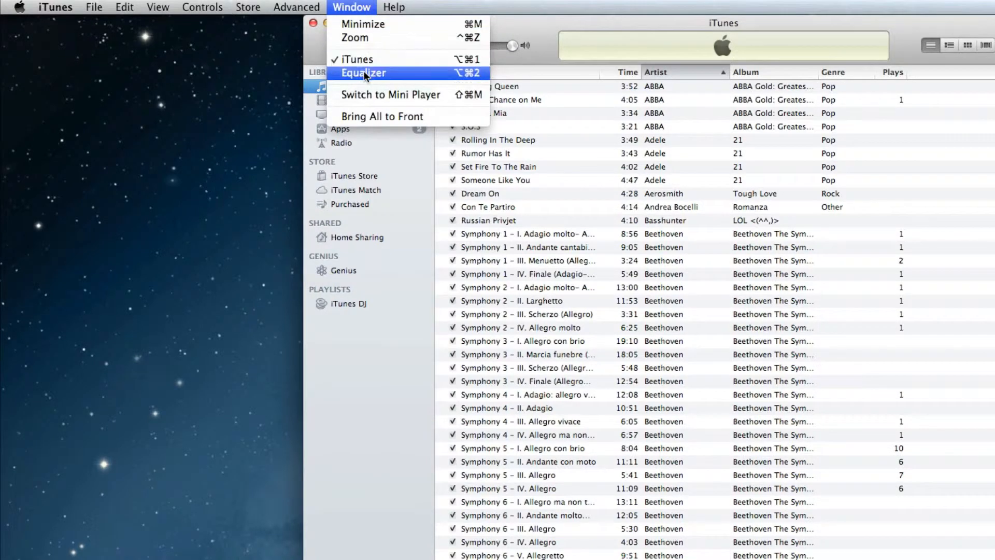
pyautogui.click(364, 73)
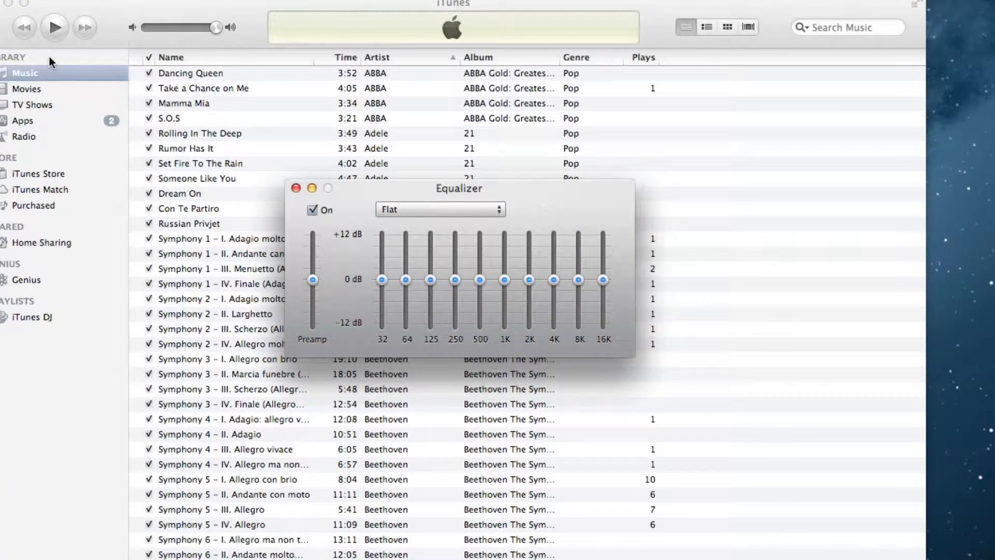
# Step: Switch the equalizer preset to Electronic, then to Acoustic
pyautogui.click(439, 209)
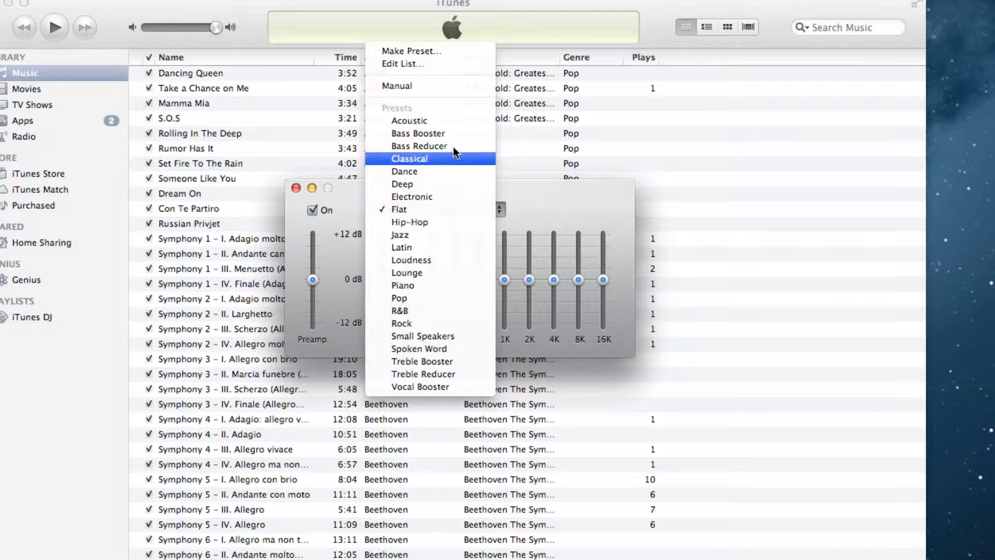
pyautogui.moveTo(431, 122)
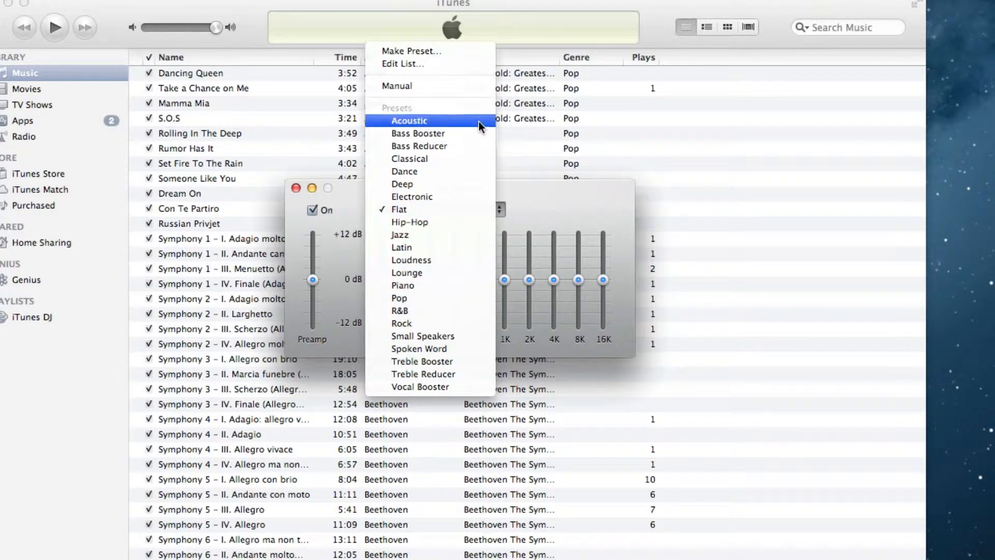
pyautogui.click(412, 196)
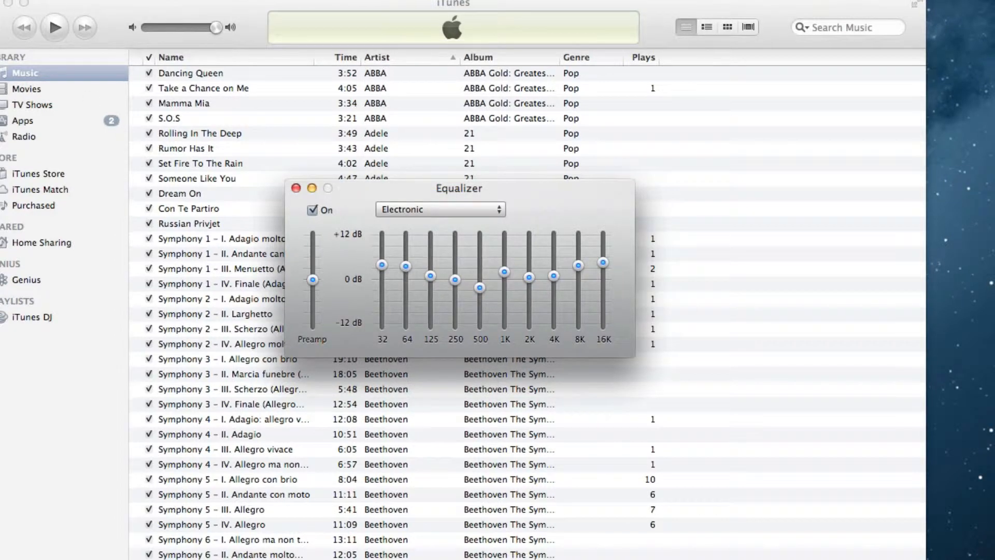
pyautogui.click(440, 209)
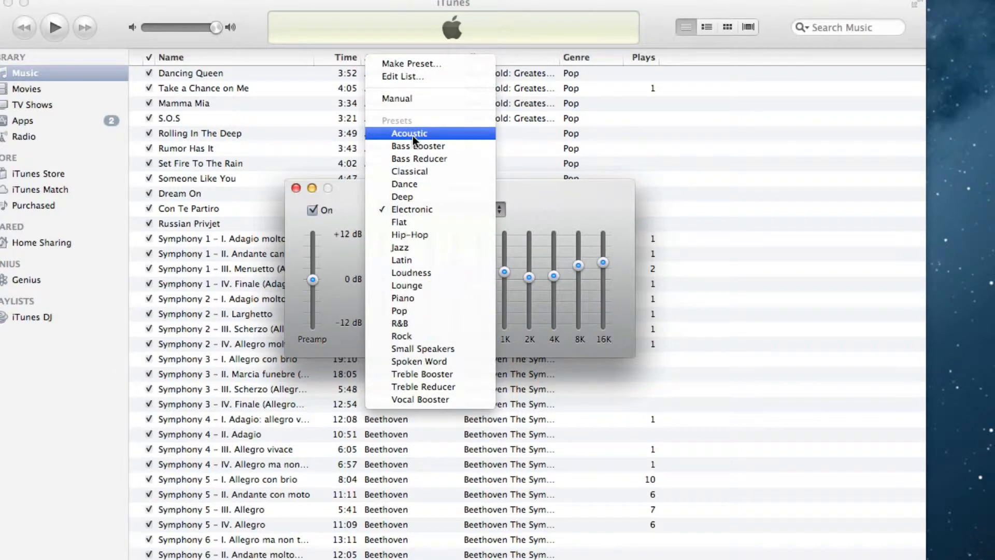
pyautogui.click(408, 133)
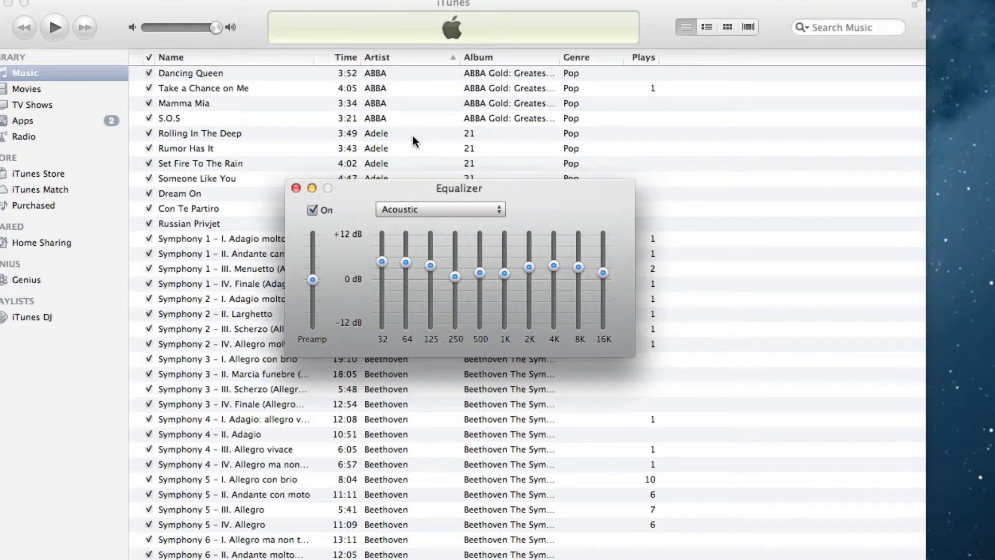
pyautogui.moveTo(394, 350)
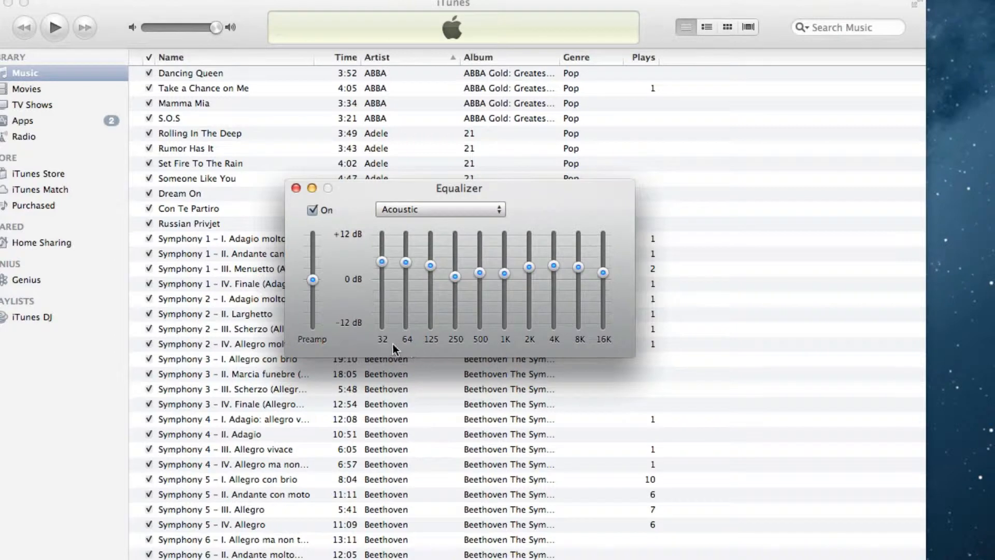
pyautogui.moveTo(409, 345)
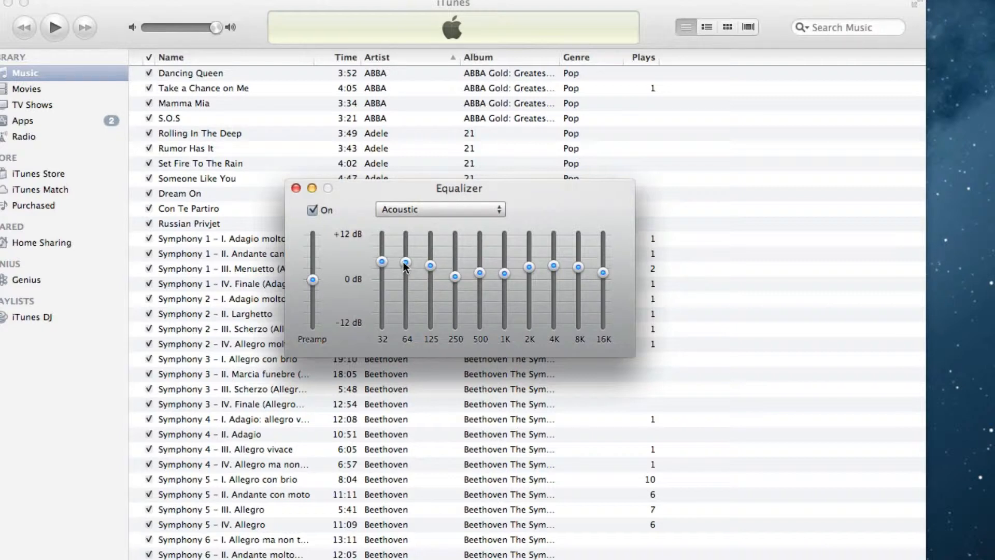
# Step: Raise the 64 Hz equalizer band upward, making the preset Manual
pyautogui.moveTo(405, 261); pyautogui.dragTo(405, 250)
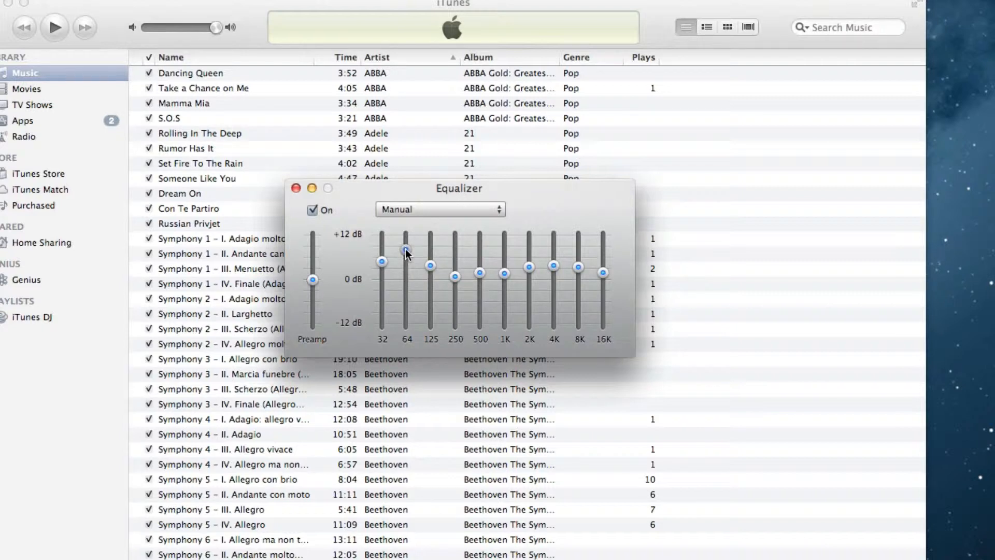